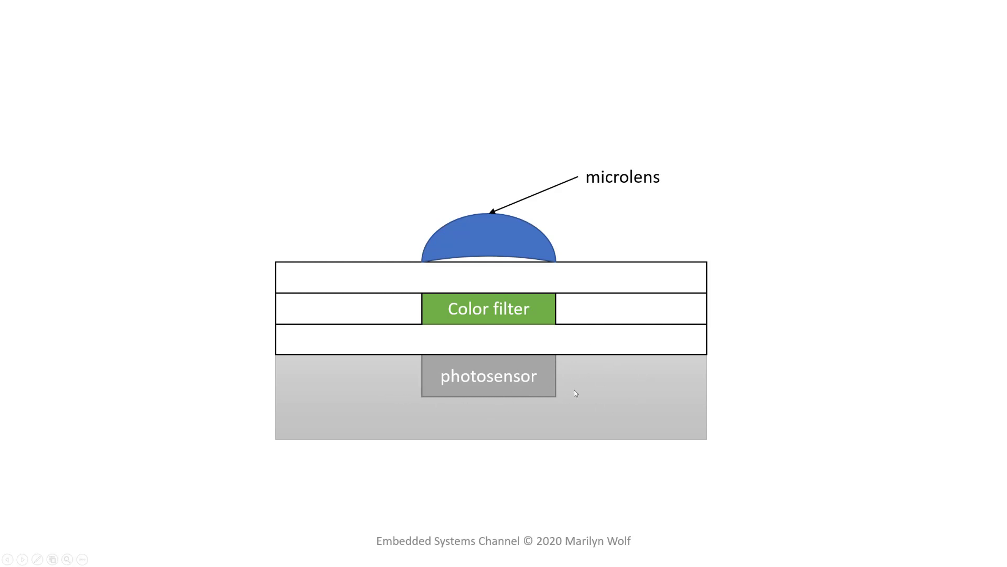
{"action": "mouse_move", "coordinate": [627, 372]}
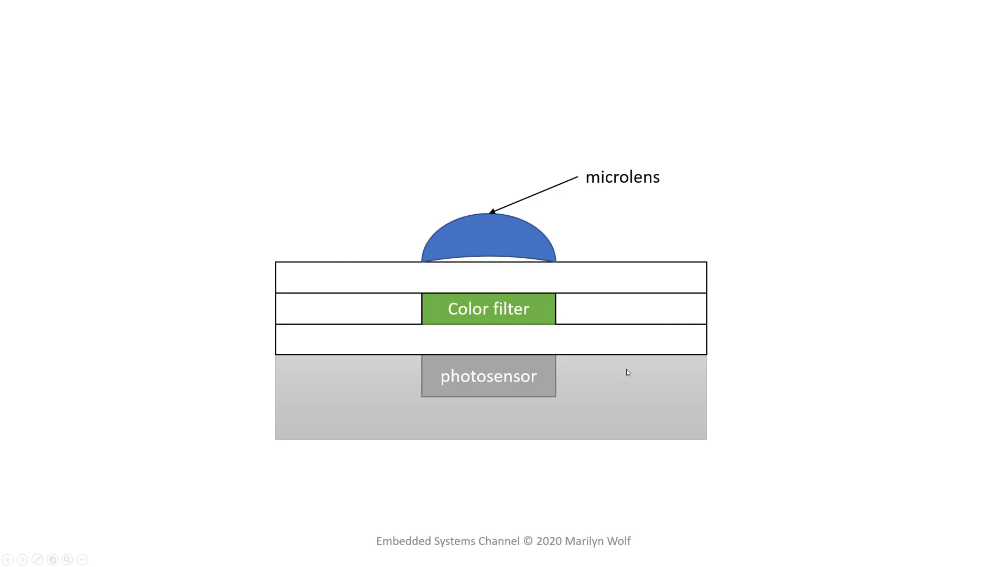
{"action": "mouse_move", "coordinate": [619, 372]}
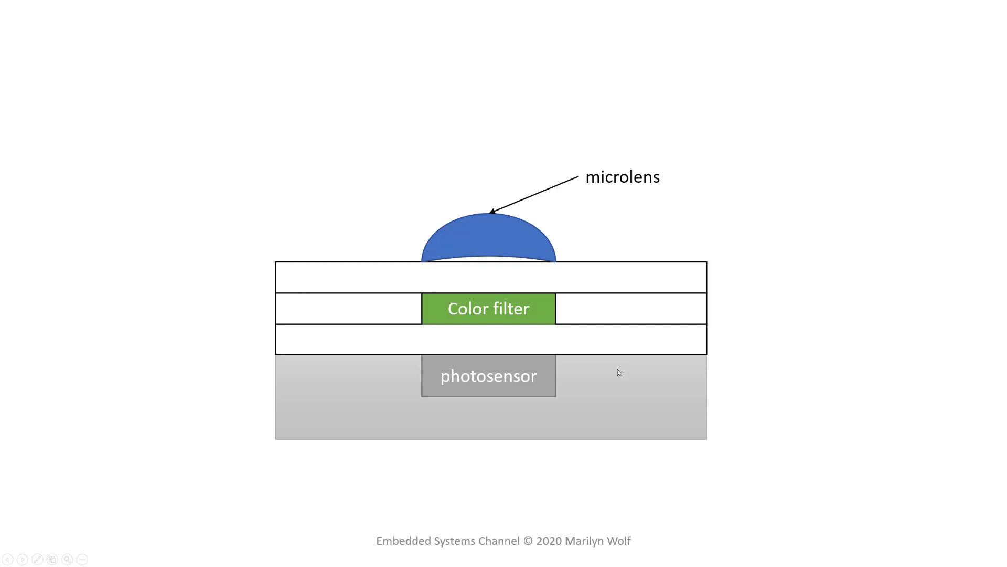